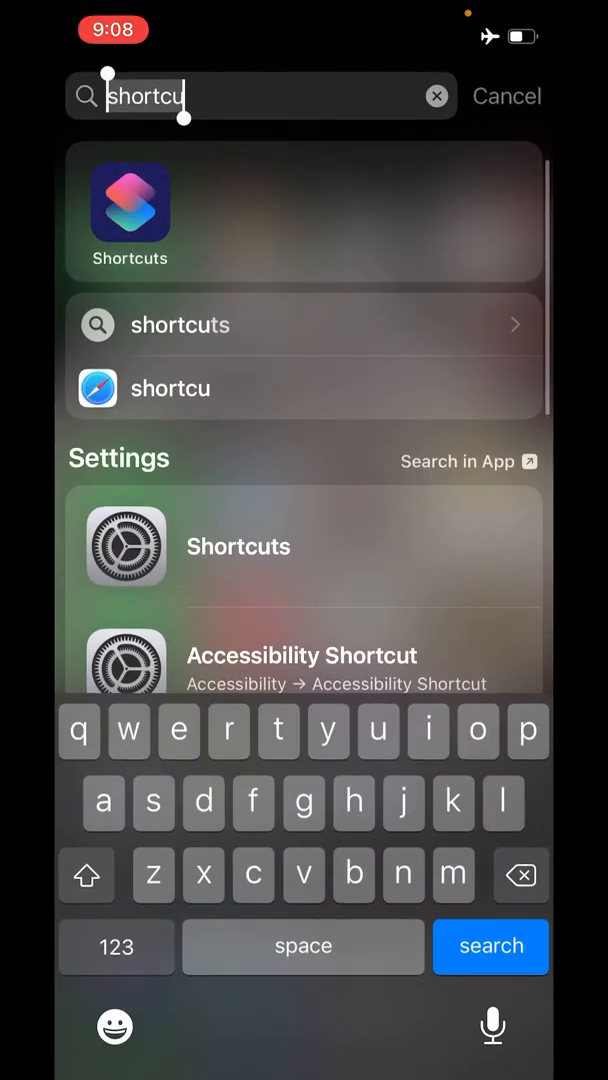
Step: Launch Shortcuts from the Spotlight 'shortcu' search results
left_click(129, 212)
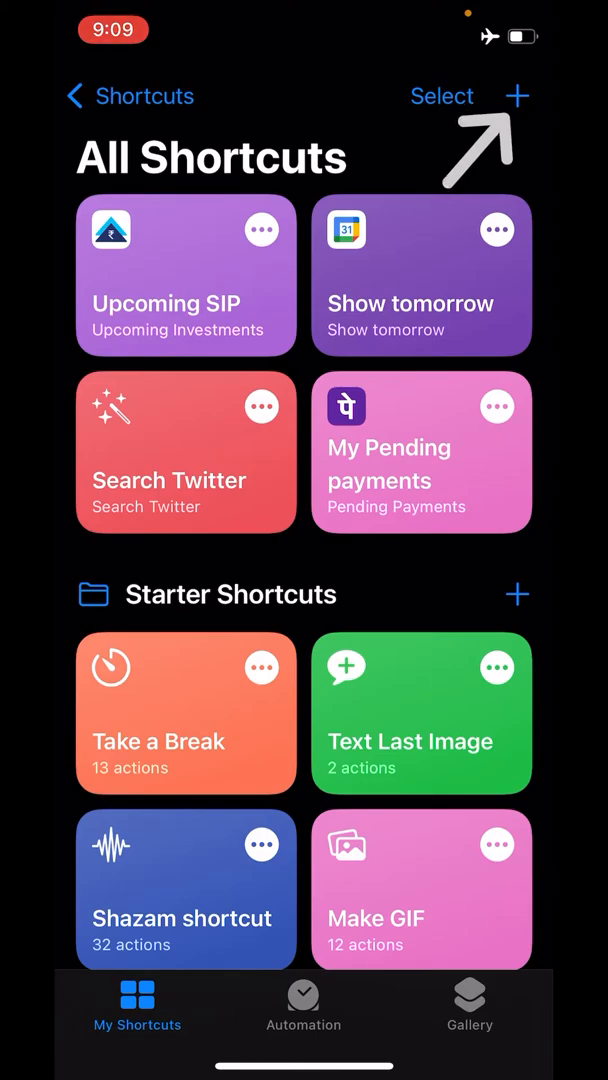
Step: Create a new shortcut and add the Open App action found by searching 'Open app'
left_click(516, 96)
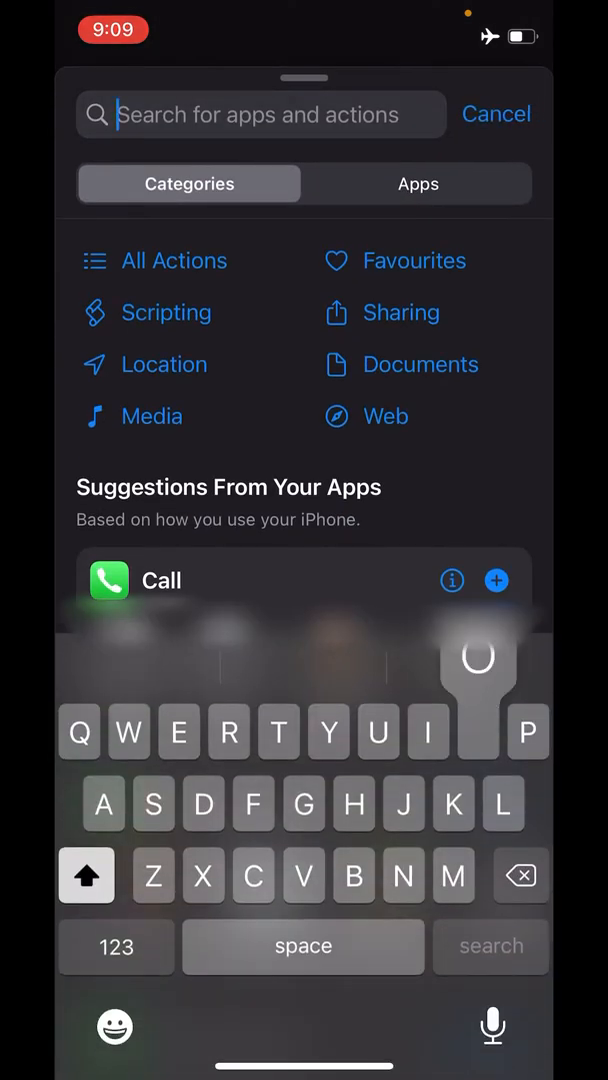
type("Open ap")
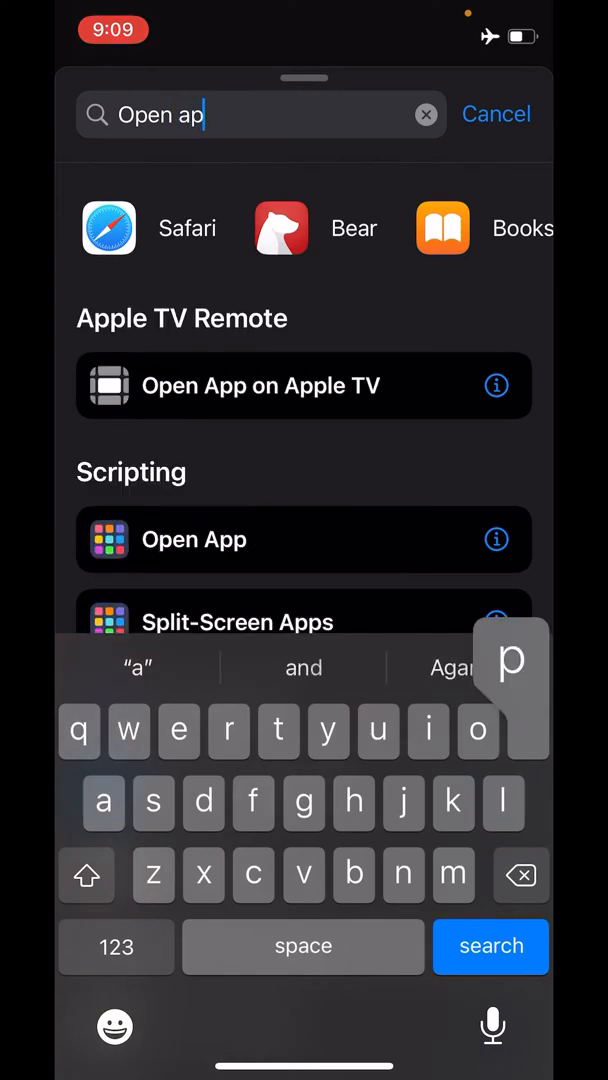
type("p")
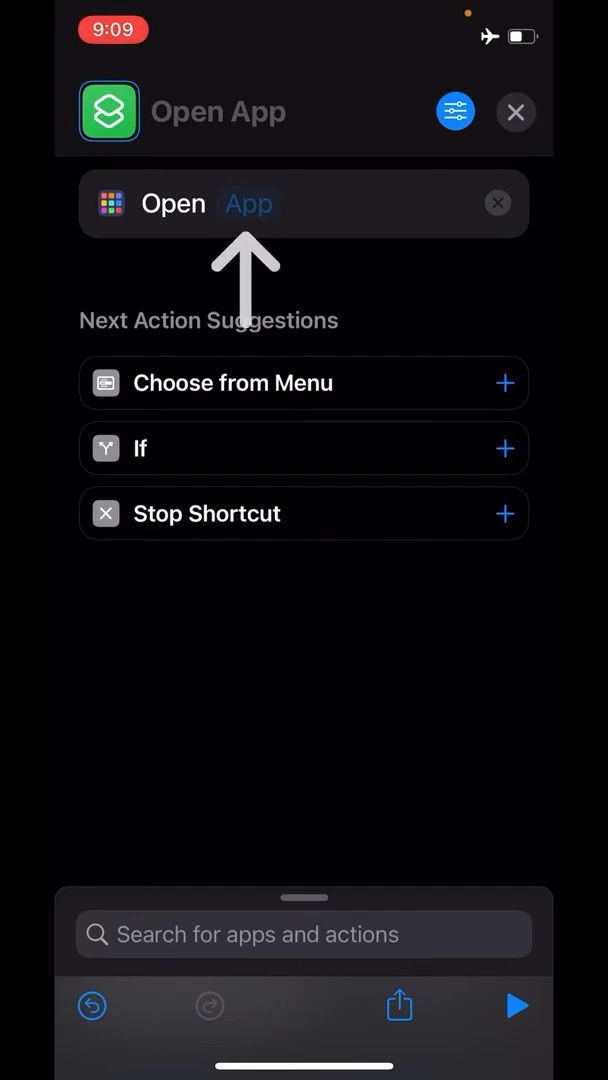
Step: Set the Open App action's target to Fitness via the app search
left_click(248, 203)
type("Fitn")
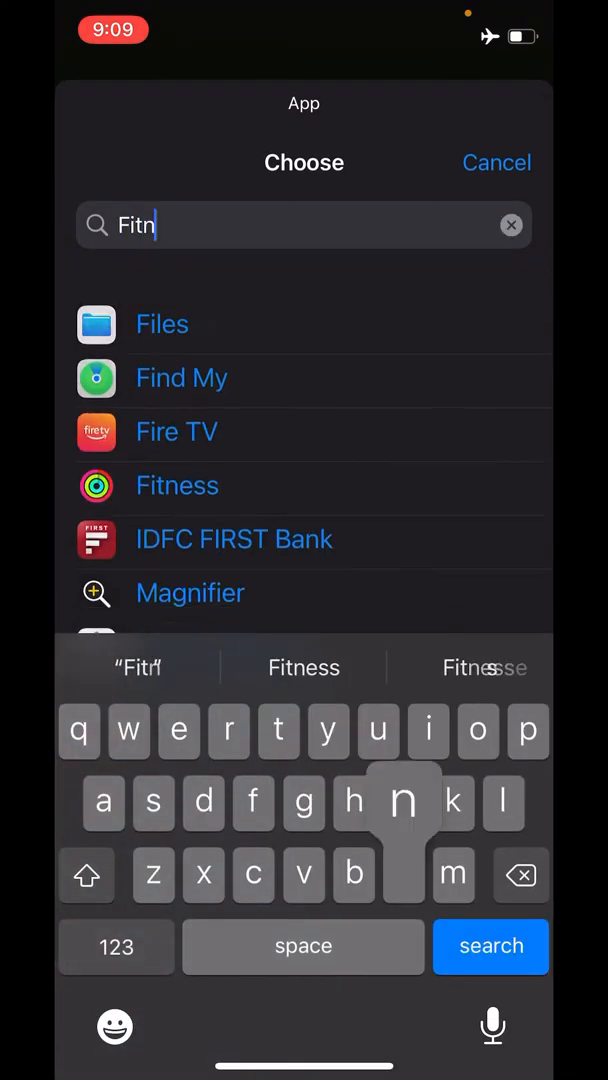
type("e")
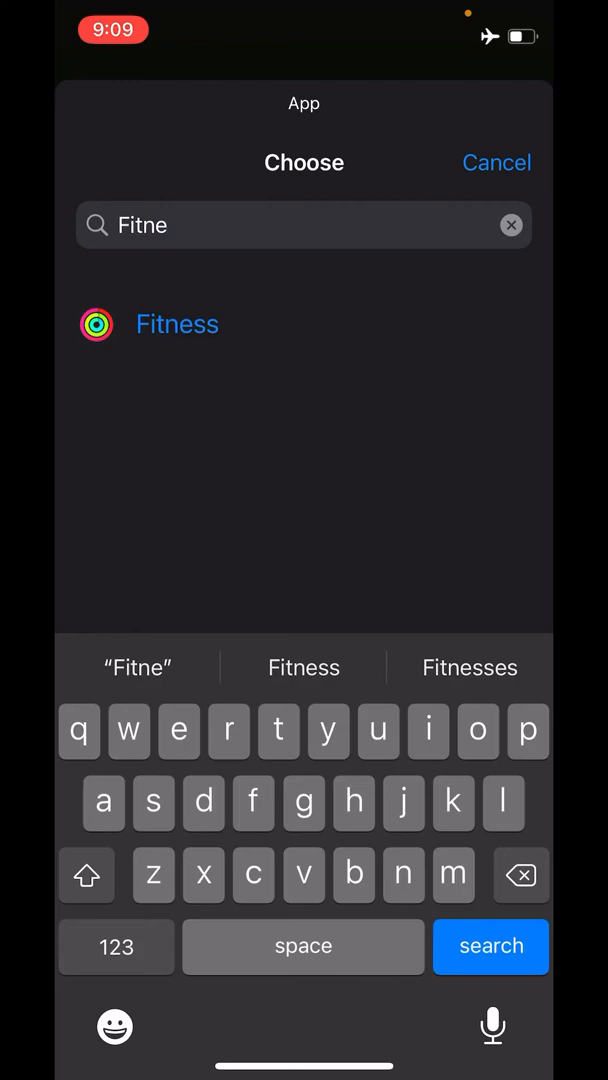
left_click(304, 324)
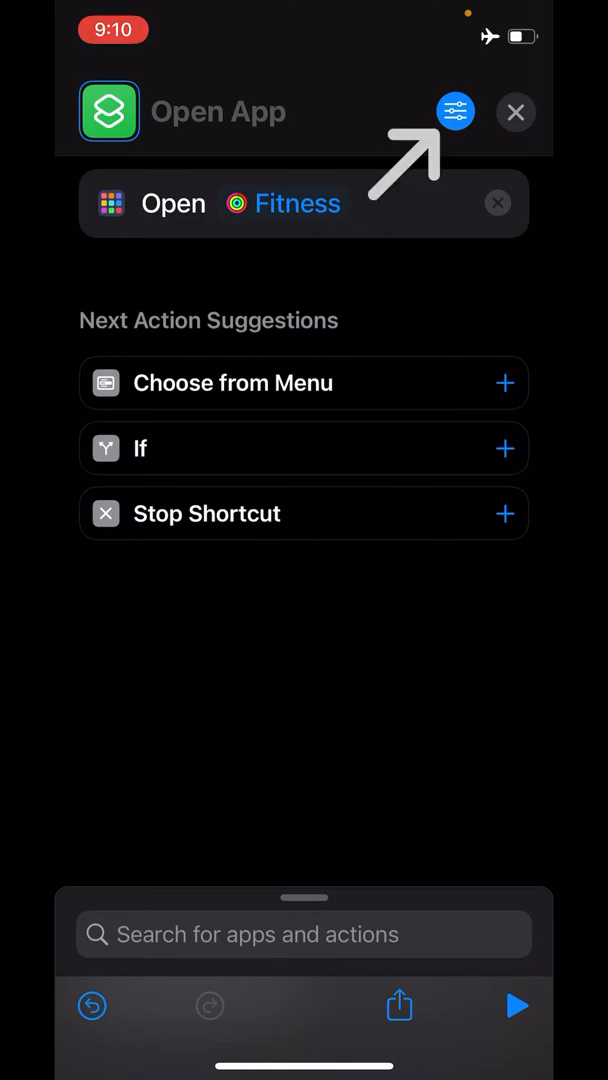
Step: Open the shortcut's details, toggle Show on Apple Watch off again, and choose Add to Home Screen
left_click(455, 111)
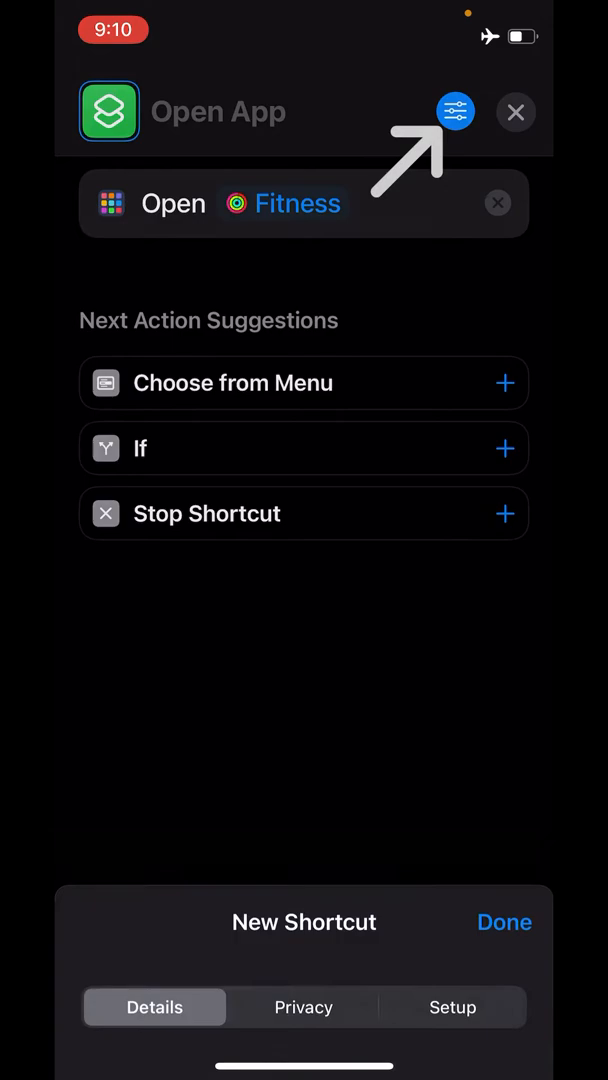
left_click(455, 111)
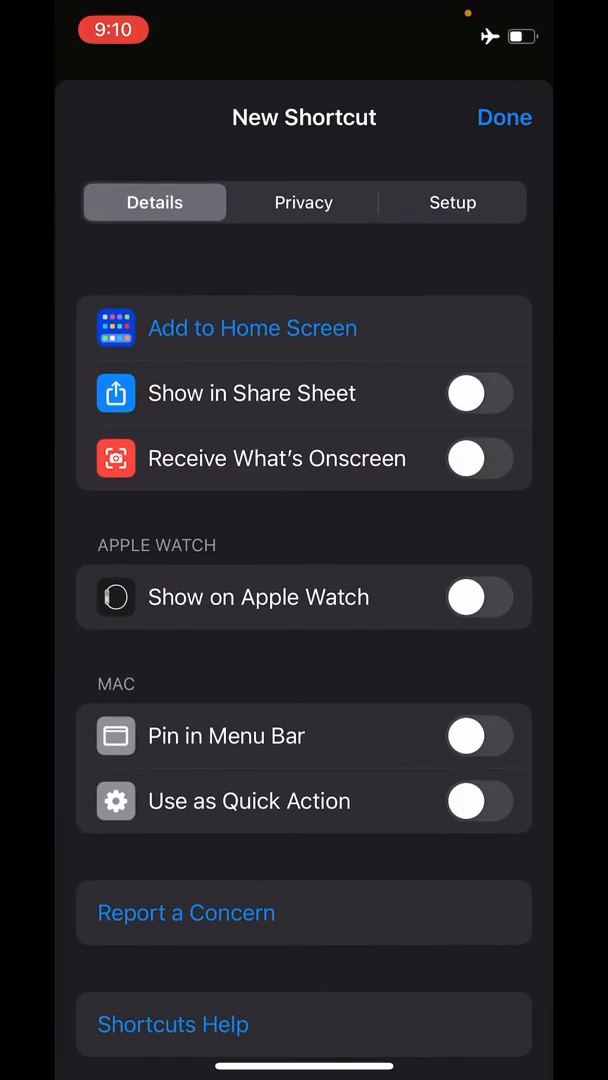
left_click(479, 597)
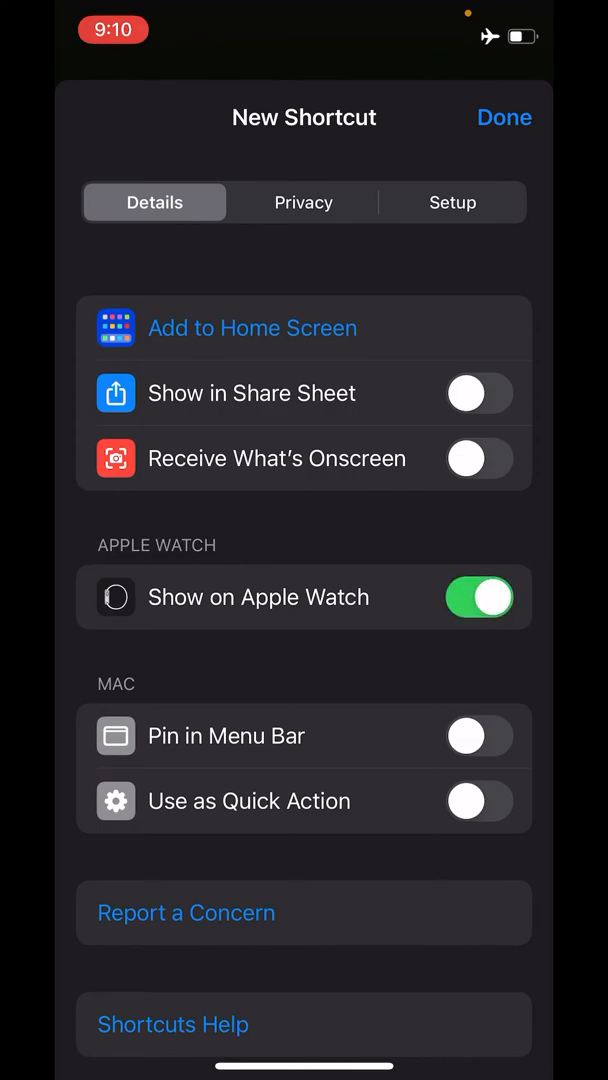
left_click(479, 597)
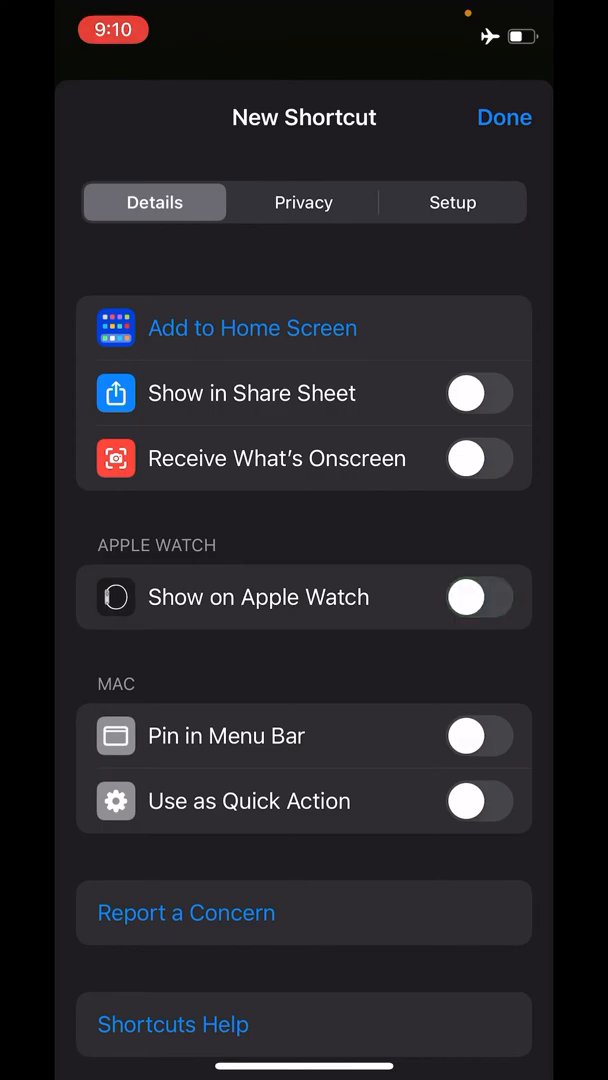
left_click(252, 328)
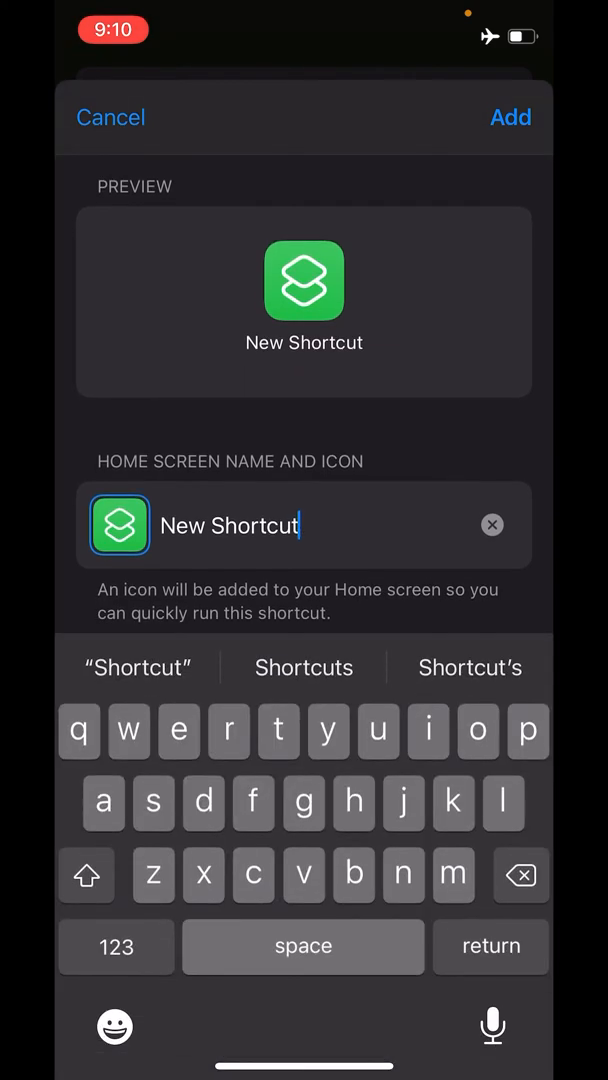
Step: Name the home-screen shortcut 'Top Secret' and choose Take Photo for its icon
type("T")
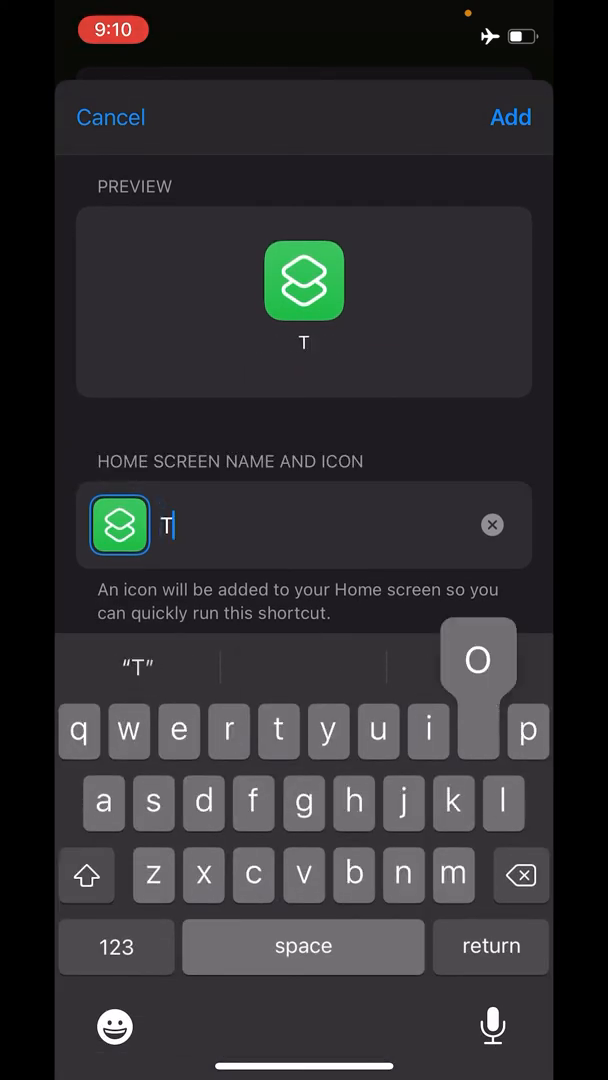
type("op Sec")
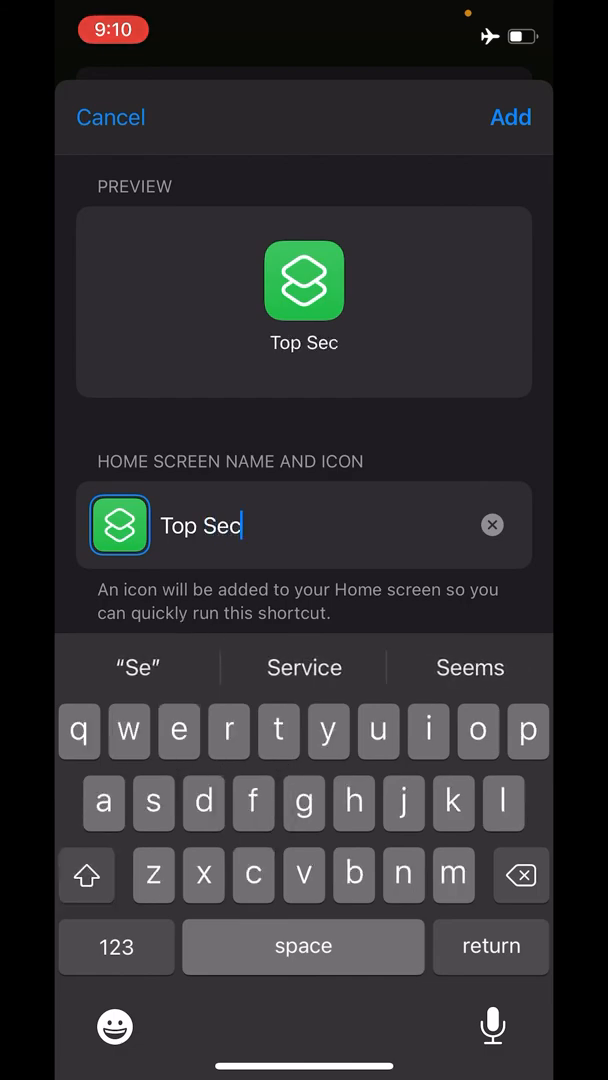
type("ret")
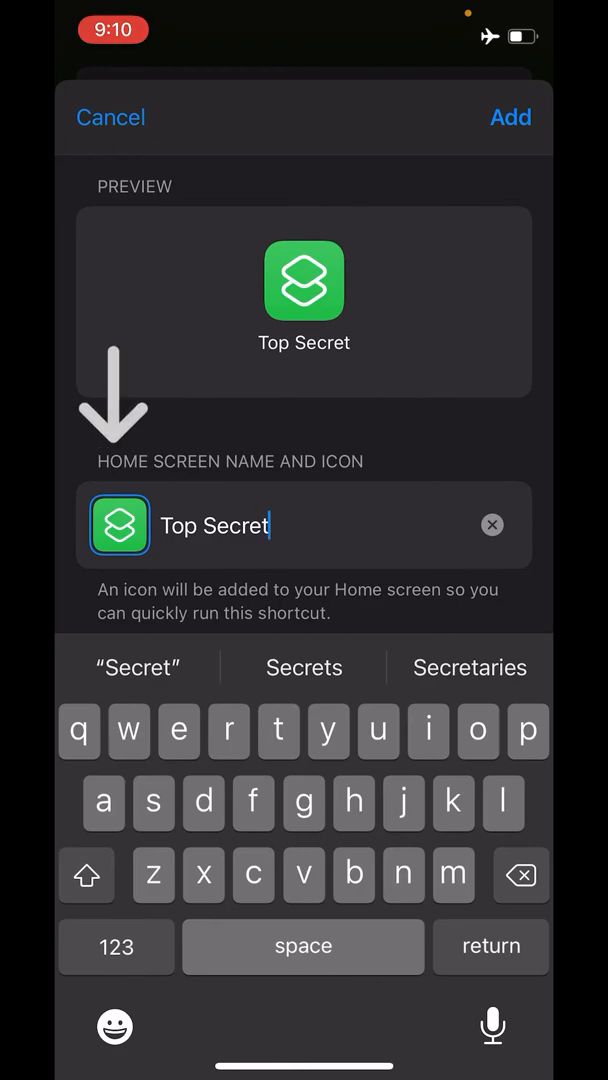
left_click(119, 525)
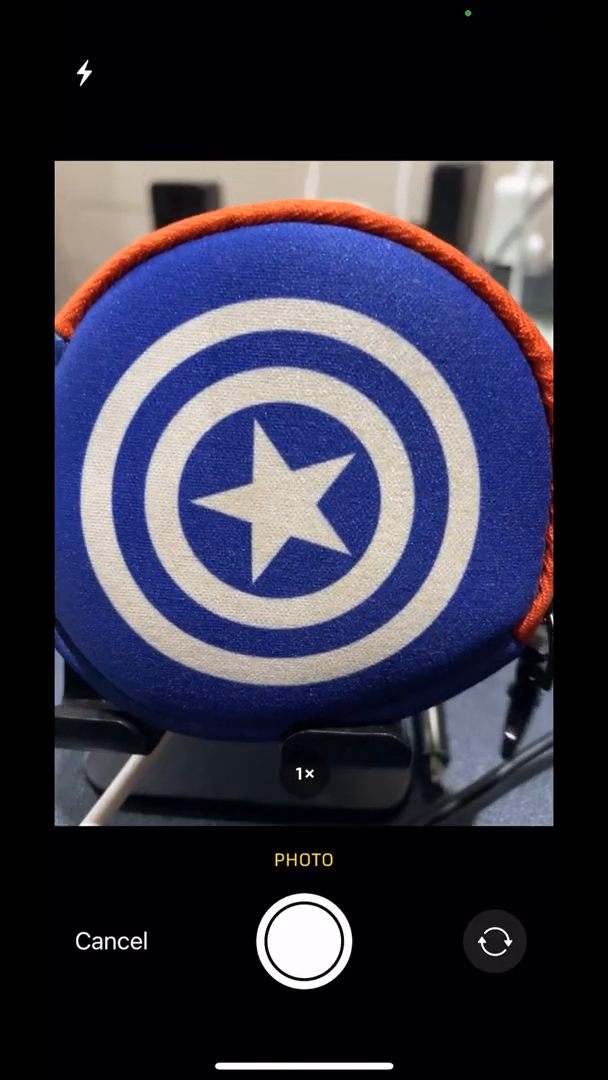
Step: Photograph the star shield and use it as Top Secret's home-screen icon
left_click(304, 941)
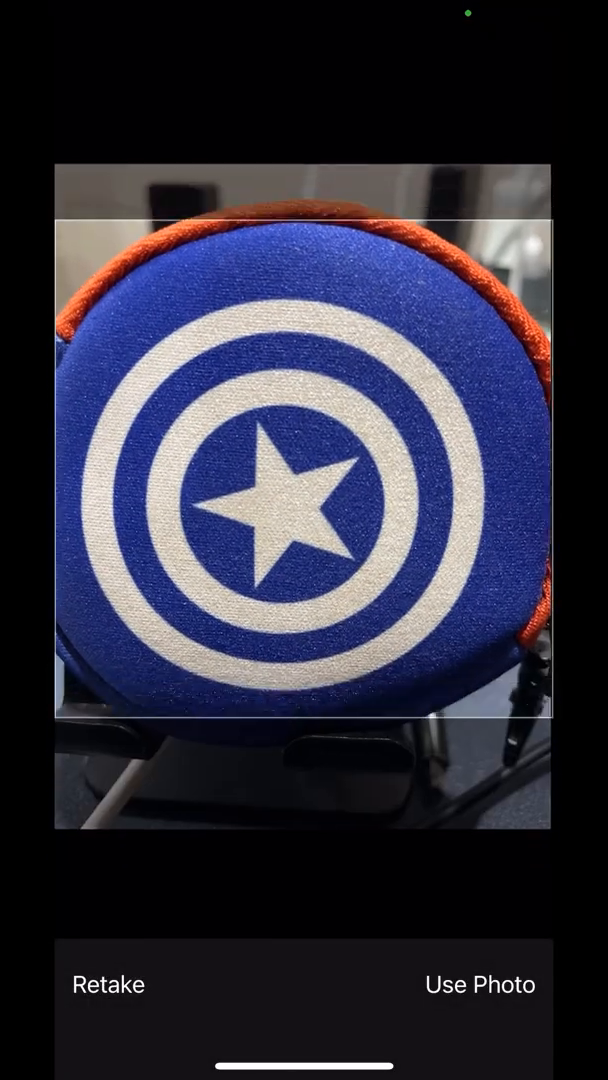
left_click(477, 983)
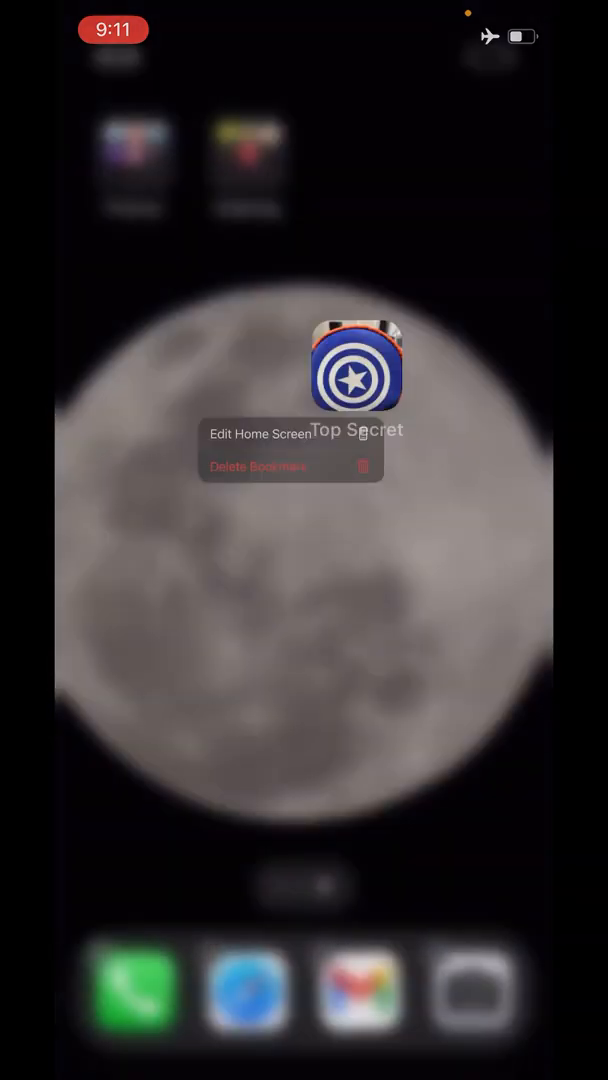
Step: Remove the Fitness app from the home screen and finish editing
left_click(260, 433)
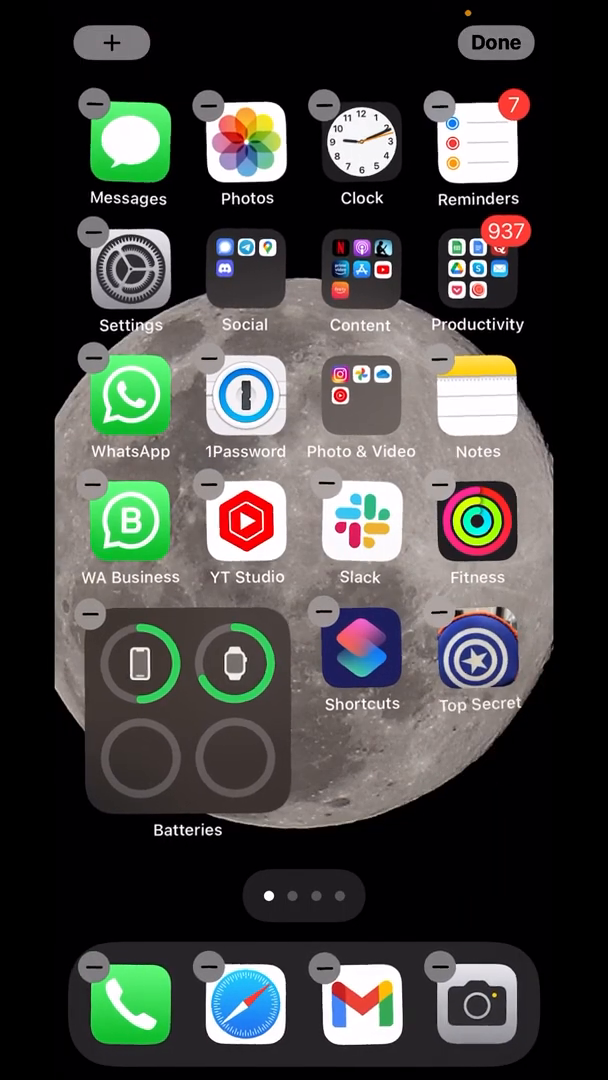
left_click(496, 42)
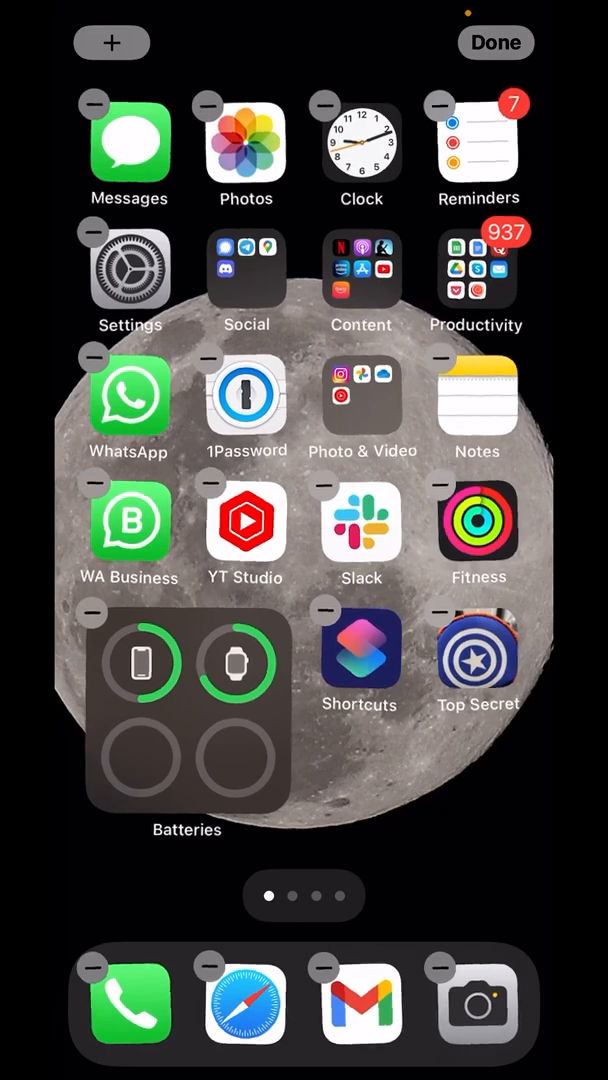
left_click(436, 490)
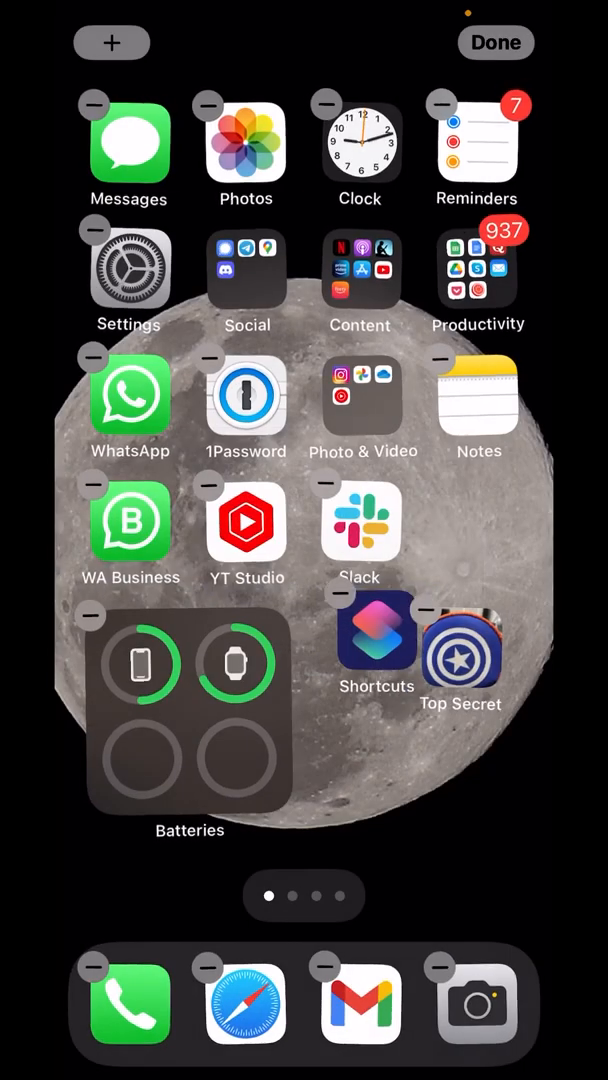
left_click(496, 42)
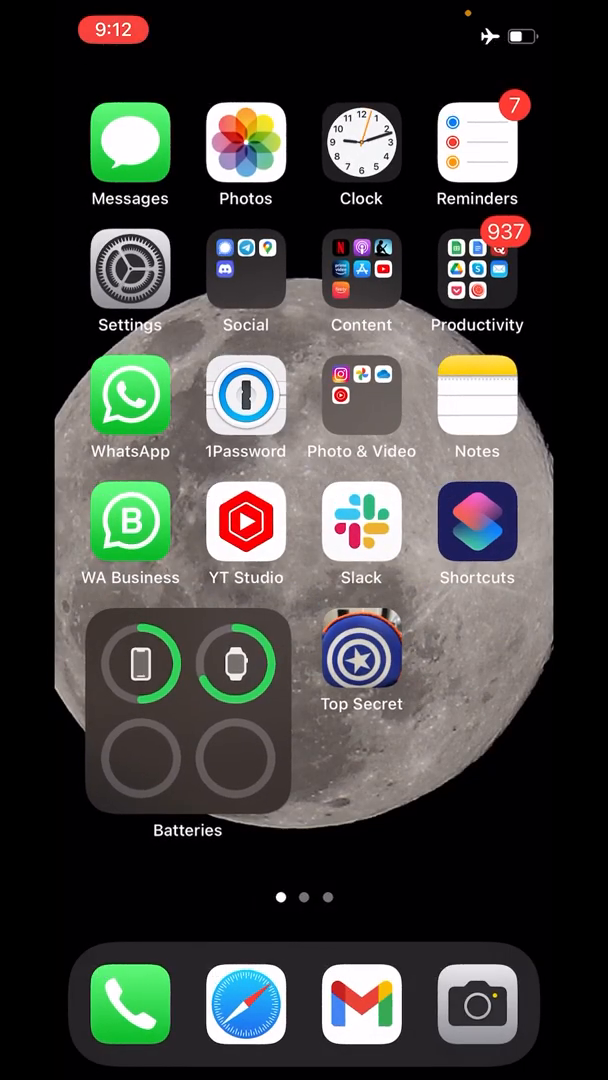